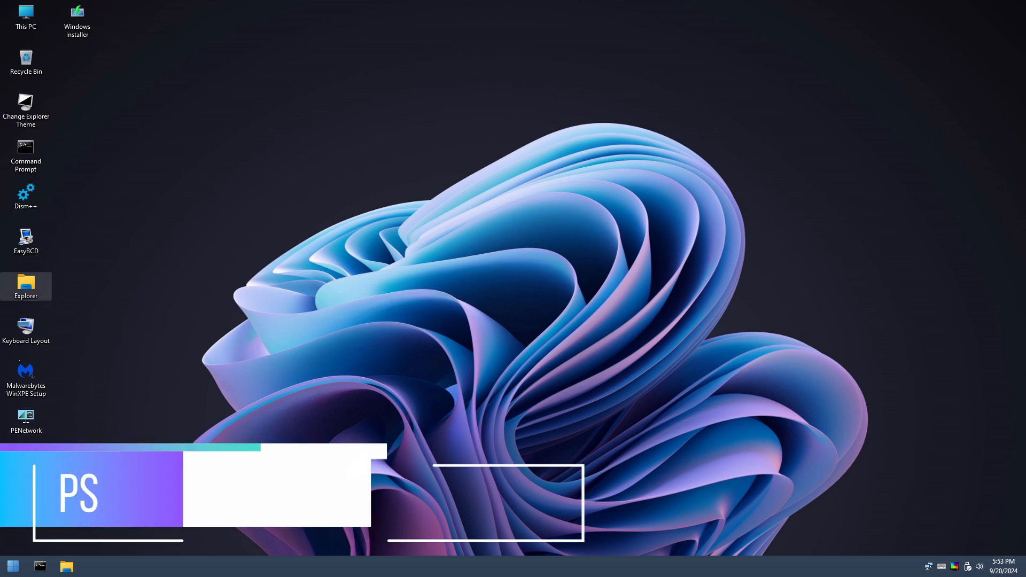
Search the Start menu for 'winver' to launch the About Windows version tool
{"action": "left_click", "coordinate": [13, 567]}
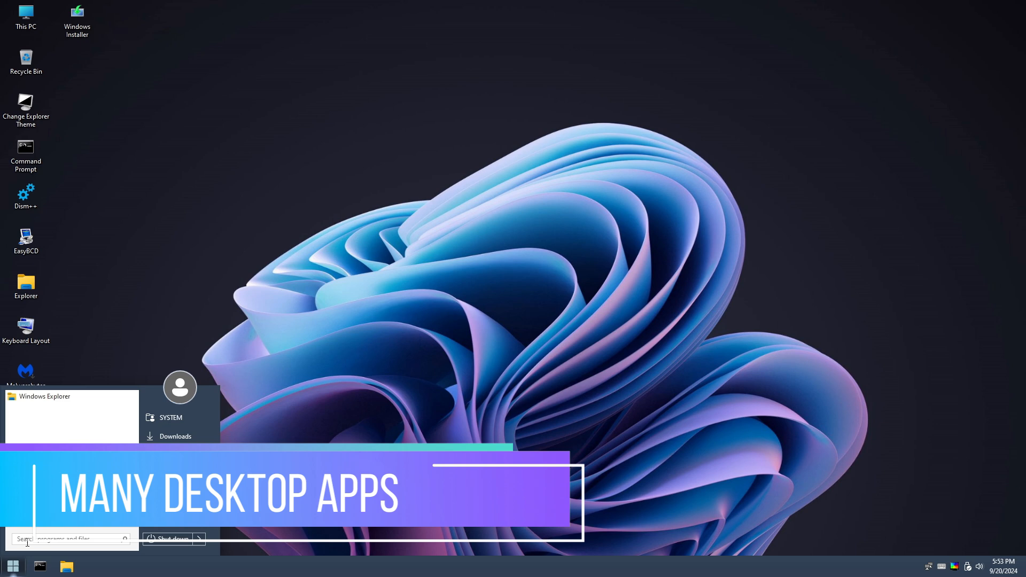
{"action": "type", "text": "winver"}
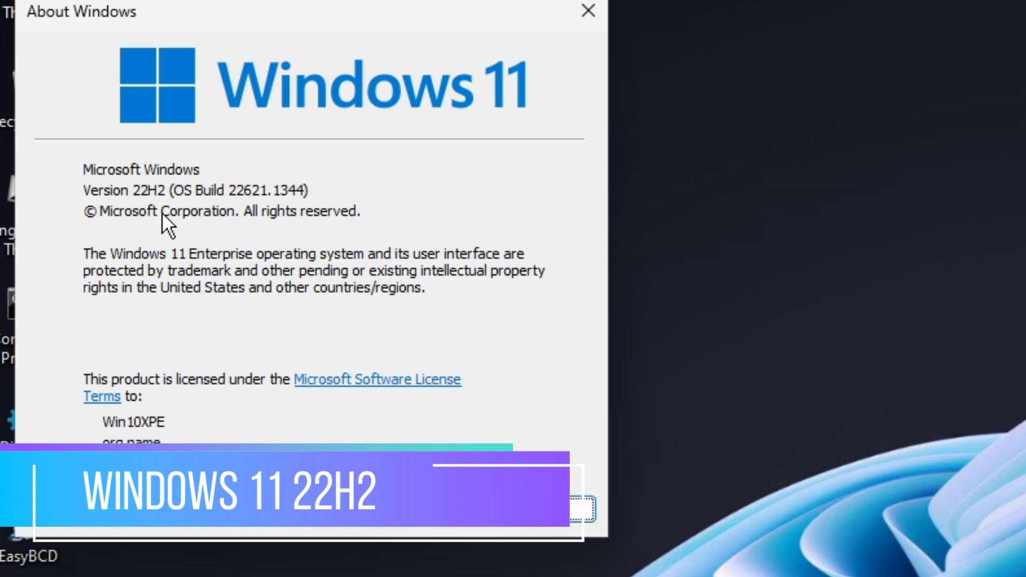
{"action": "mouse_move", "coordinate": [220, 226]}
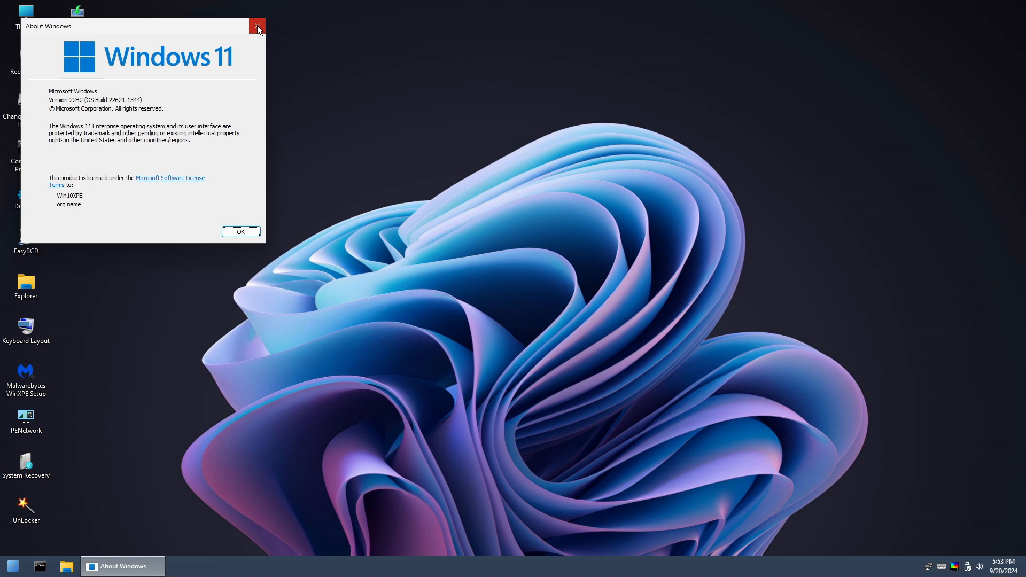
Close About Windows after noting Windows 11 22H2, OS Build 22621.1344
{"action": "left_click", "coordinate": [258, 25]}
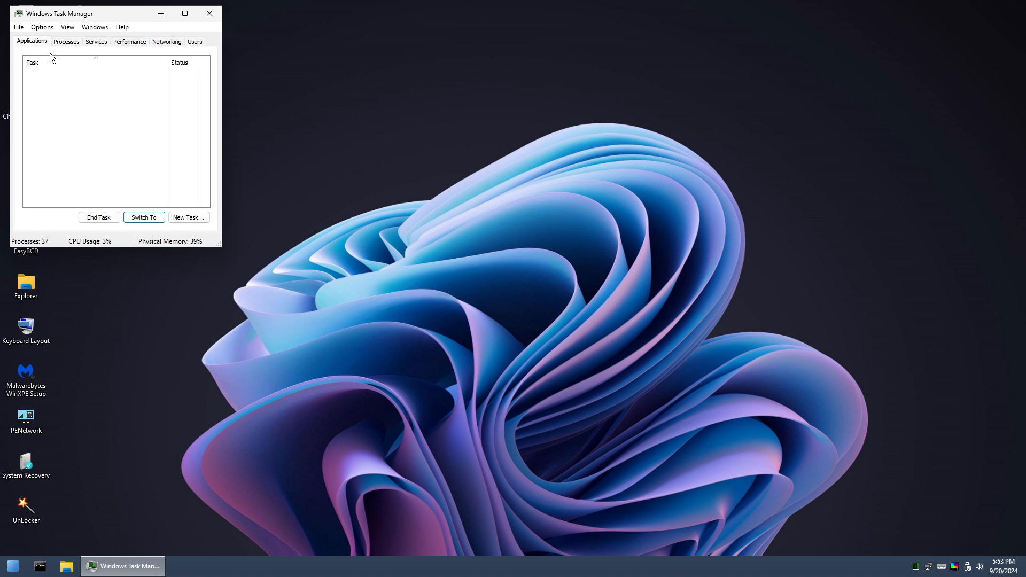
Review the Processes and Performance figures (1.56 GB memory in use), then close Task Manager
{"action": "left_click", "coordinate": [66, 41]}
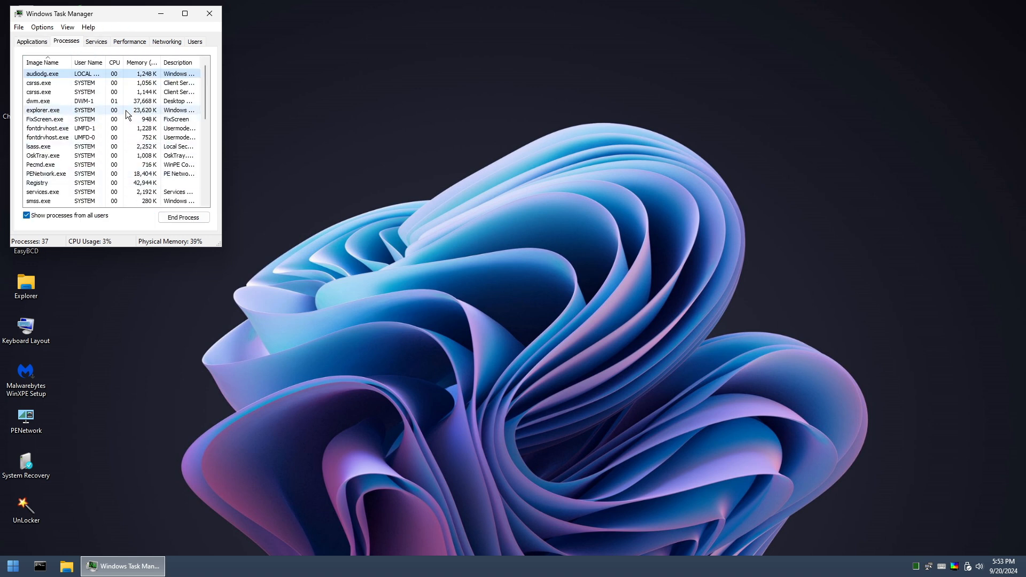
{"action": "left_click", "coordinate": [130, 42]}
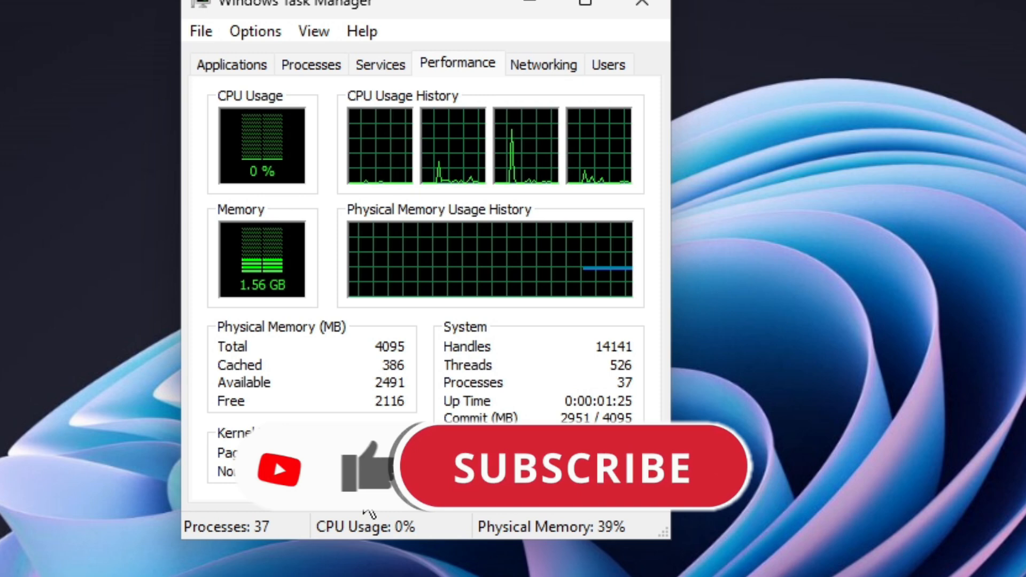
{"action": "left_click", "coordinate": [570, 469]}
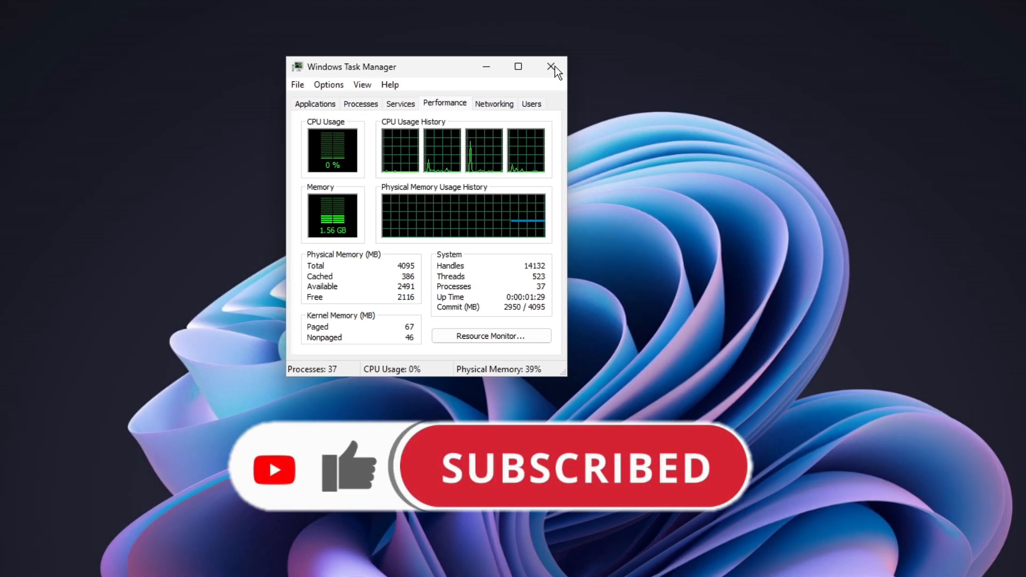
{"action": "left_click", "coordinate": [552, 66]}
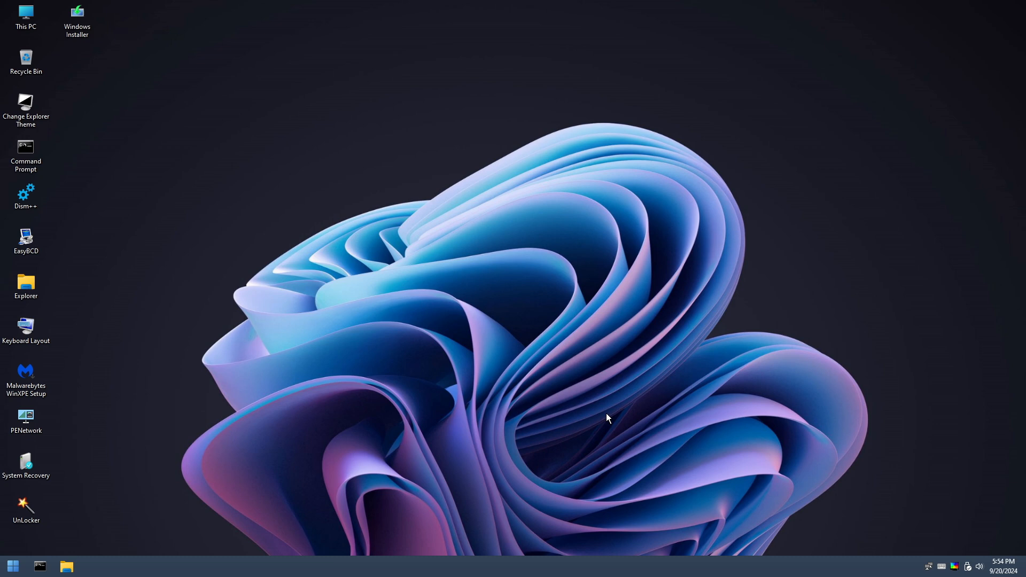
{"action": "left_click", "coordinate": [26, 16]}
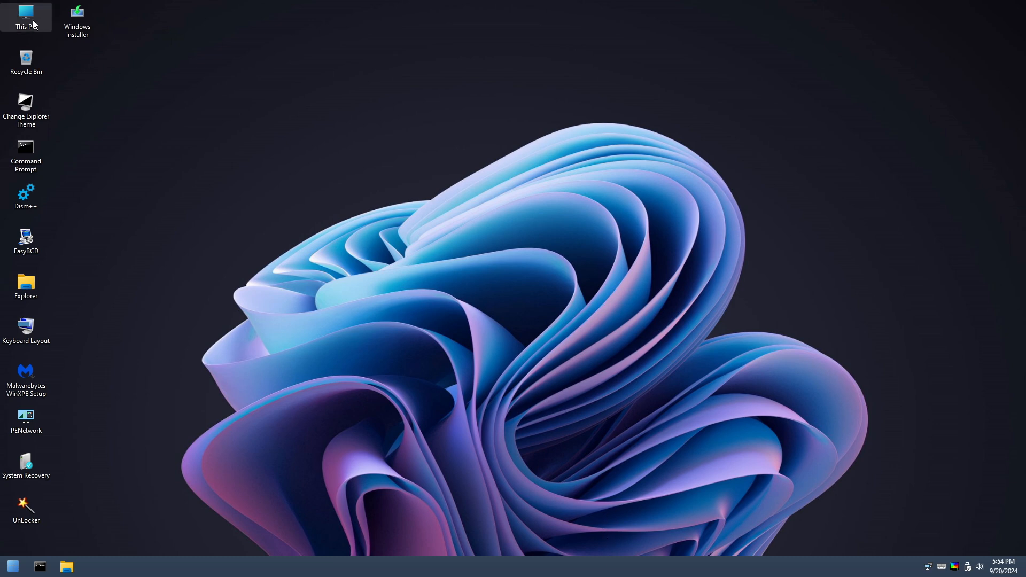
{"action": "double_click", "coordinate": [26, 16]}
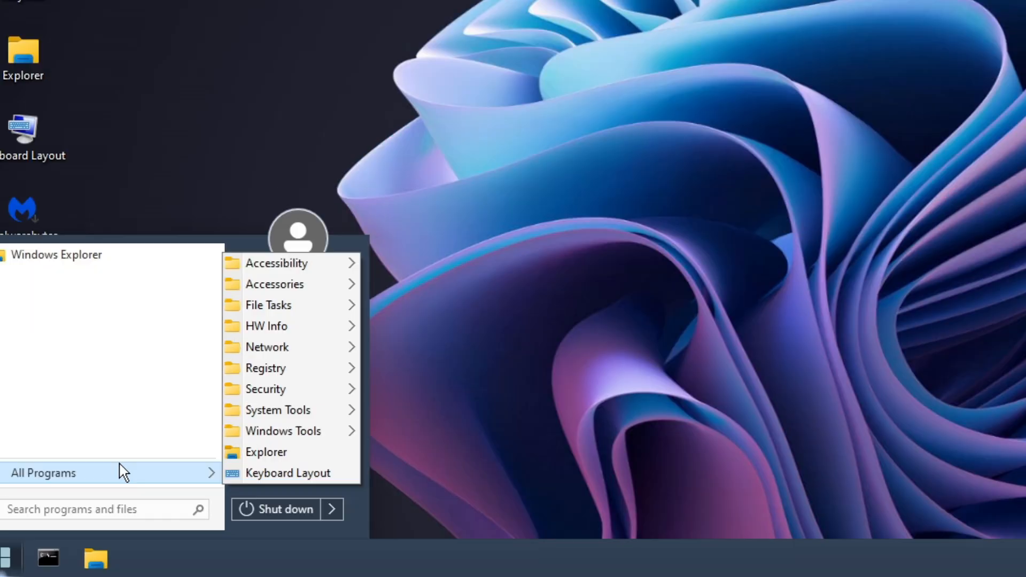
{"action": "mouse_move", "coordinate": [331, 194]}
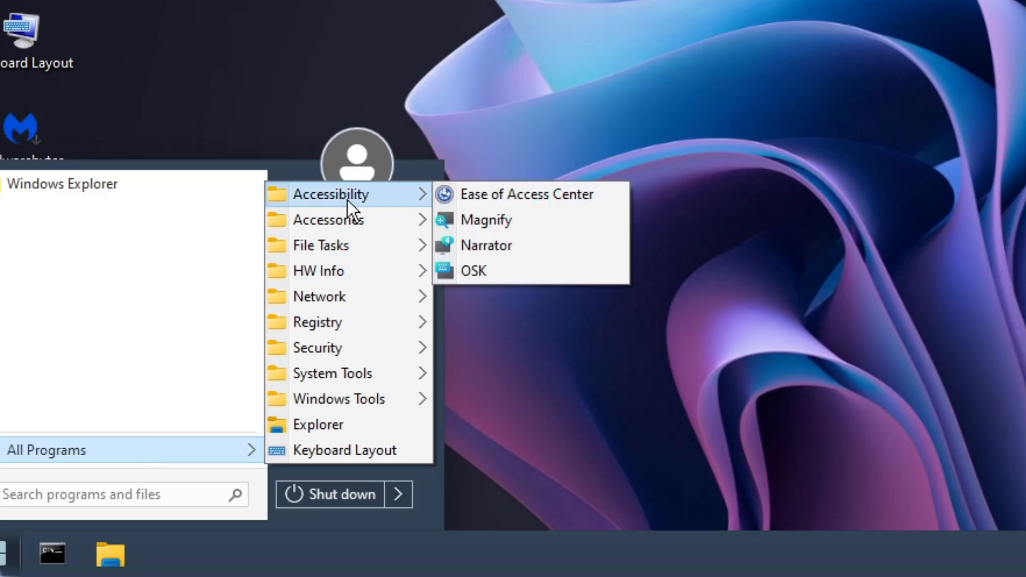
{"action": "mouse_move", "coordinate": [487, 220]}
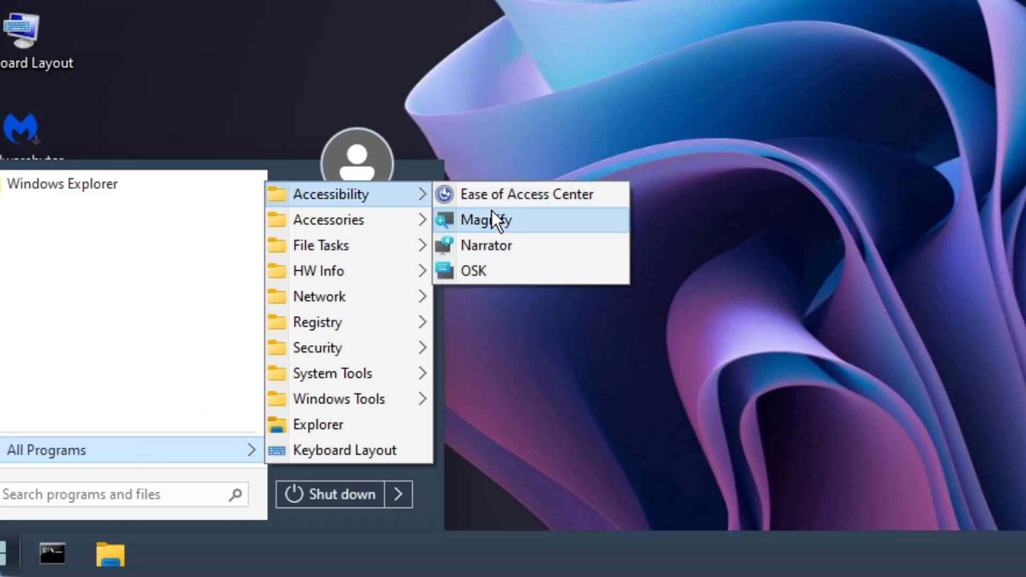
{"action": "mouse_move", "coordinate": [330, 219]}
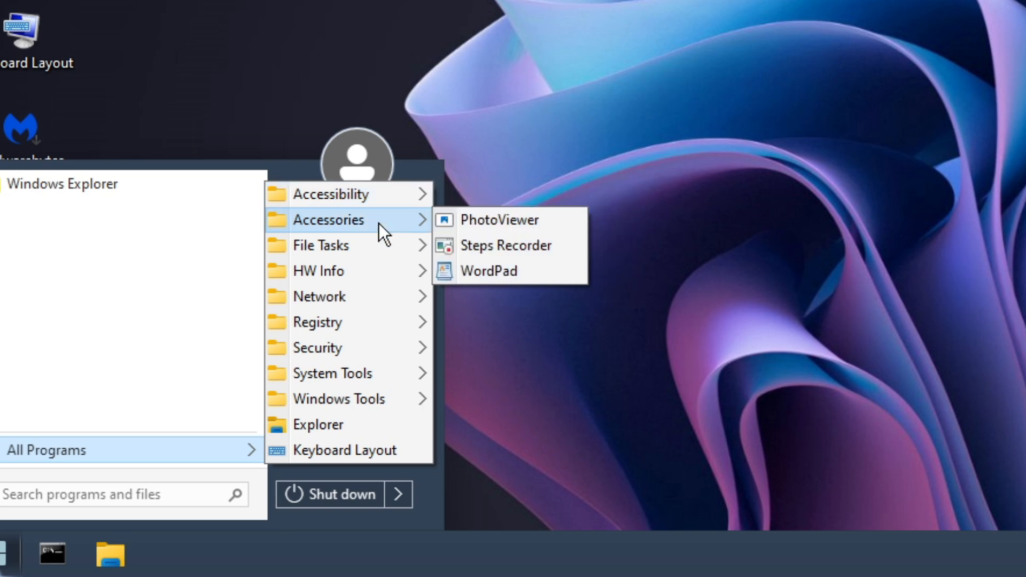
{"action": "mouse_move", "coordinate": [500, 219]}
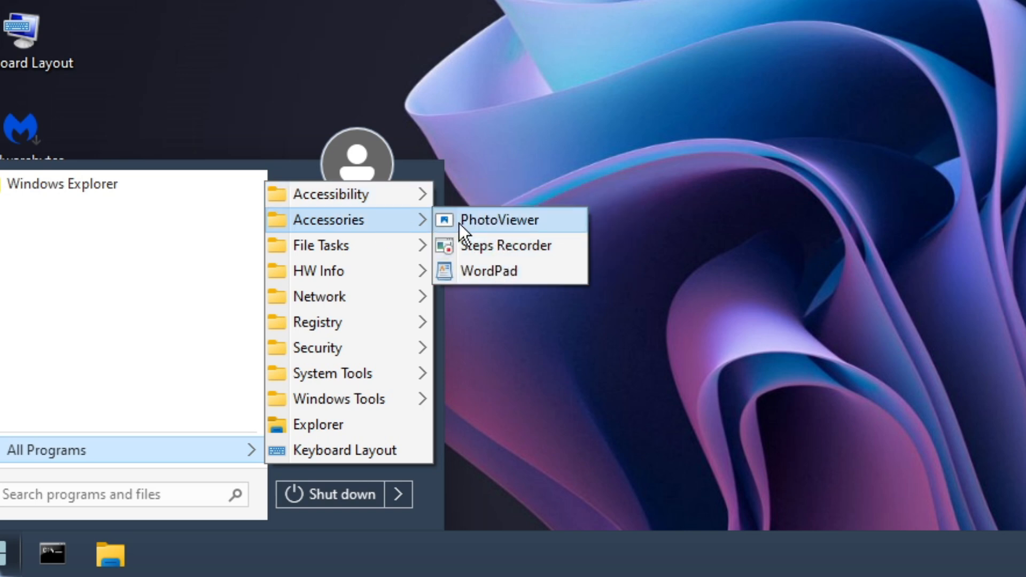
{"action": "mouse_move", "coordinate": [321, 245]}
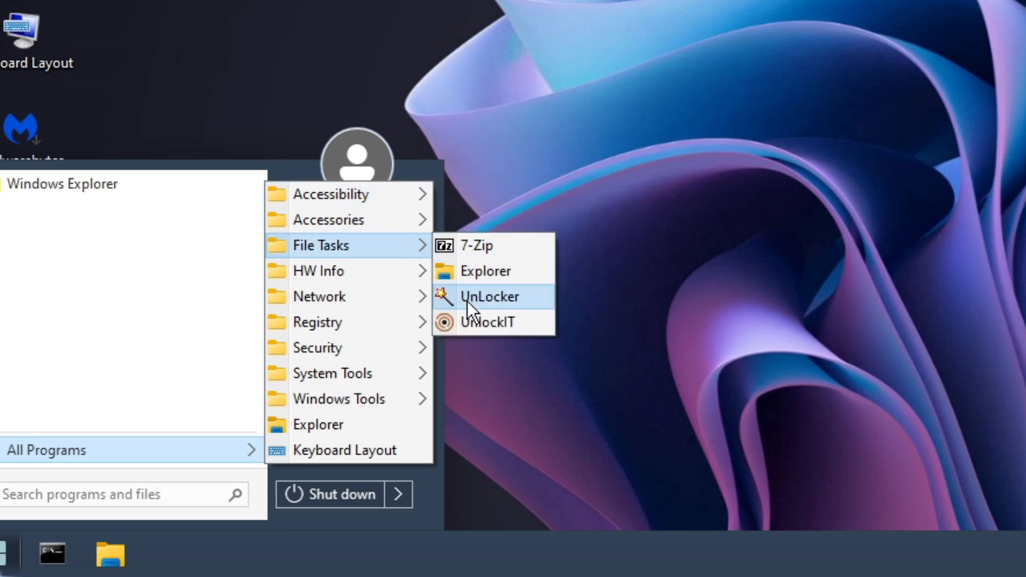
{"action": "mouse_move", "coordinate": [346, 271]}
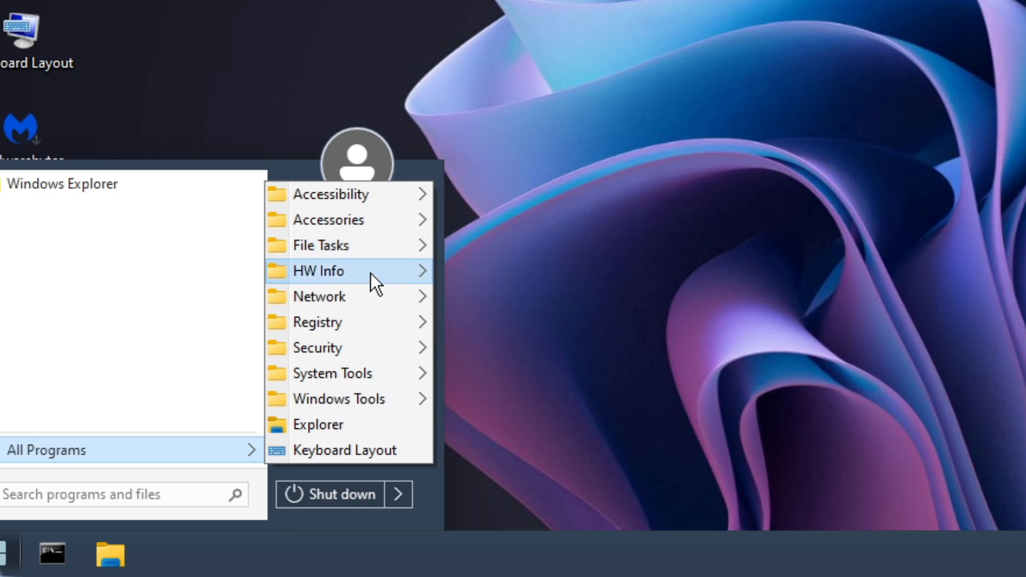
{"action": "mouse_move", "coordinate": [319, 271]}
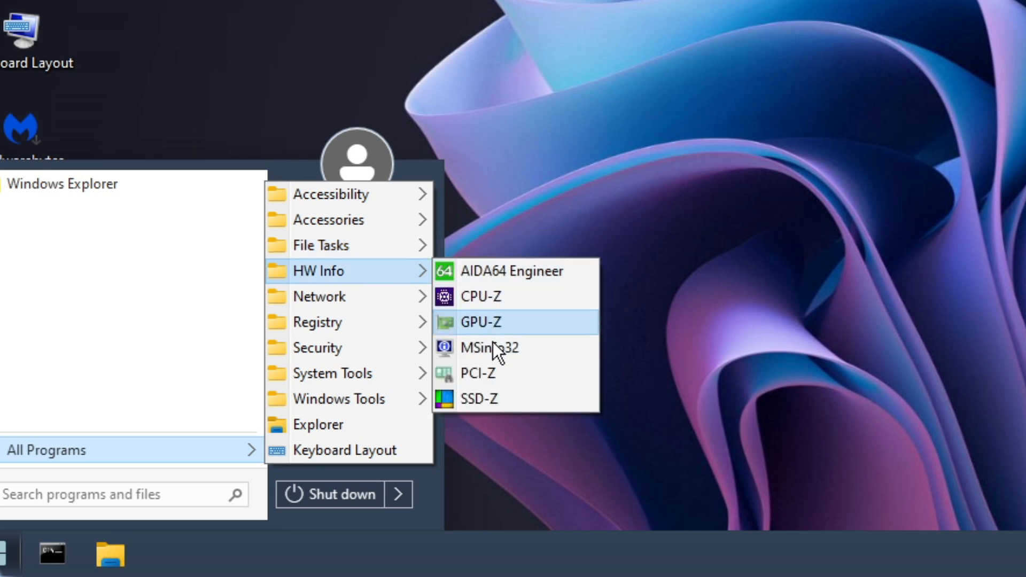
{"action": "mouse_move", "coordinate": [318, 296]}
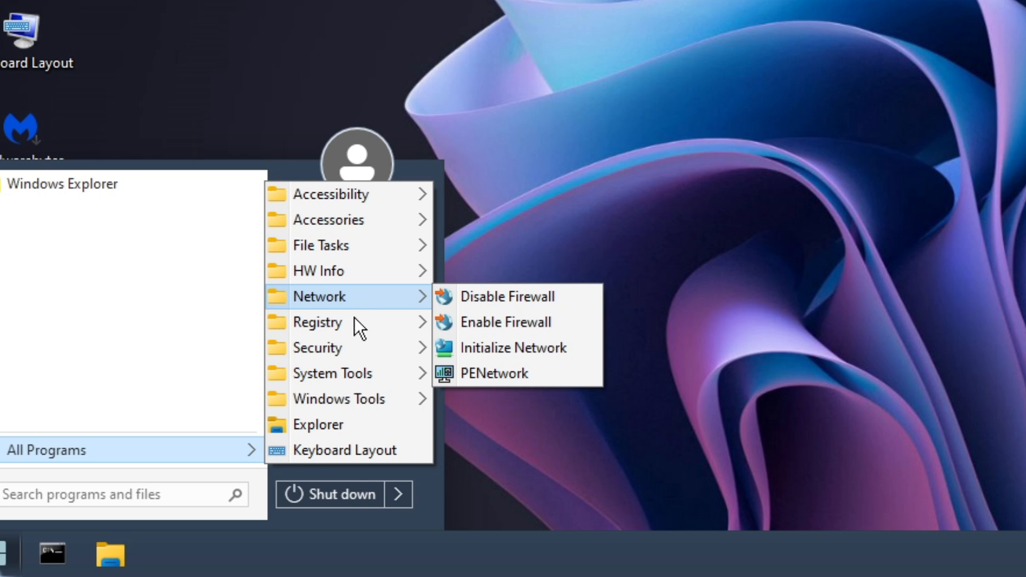
{"action": "mouse_move", "coordinate": [317, 322]}
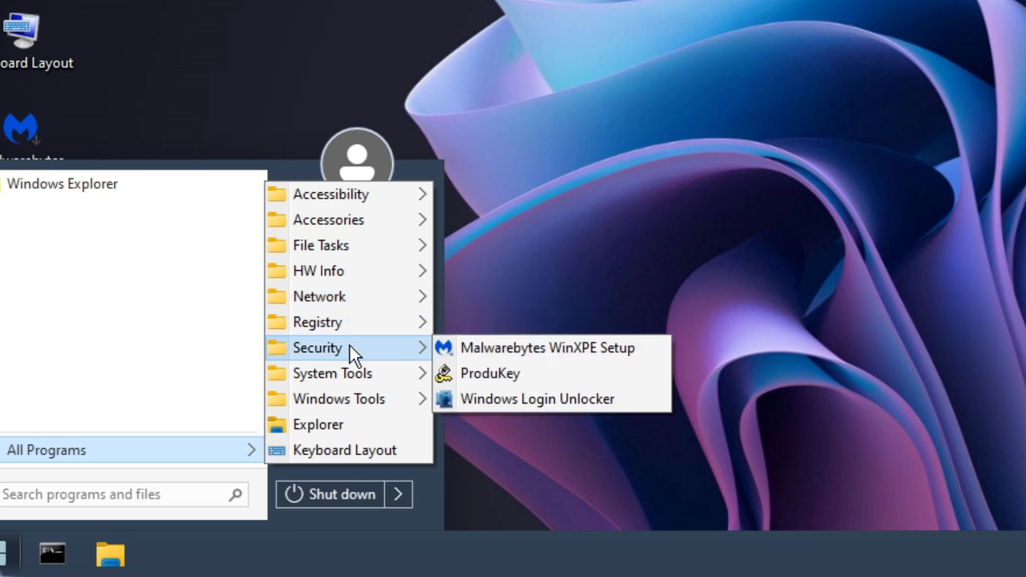
{"action": "mouse_move", "coordinate": [333, 374]}
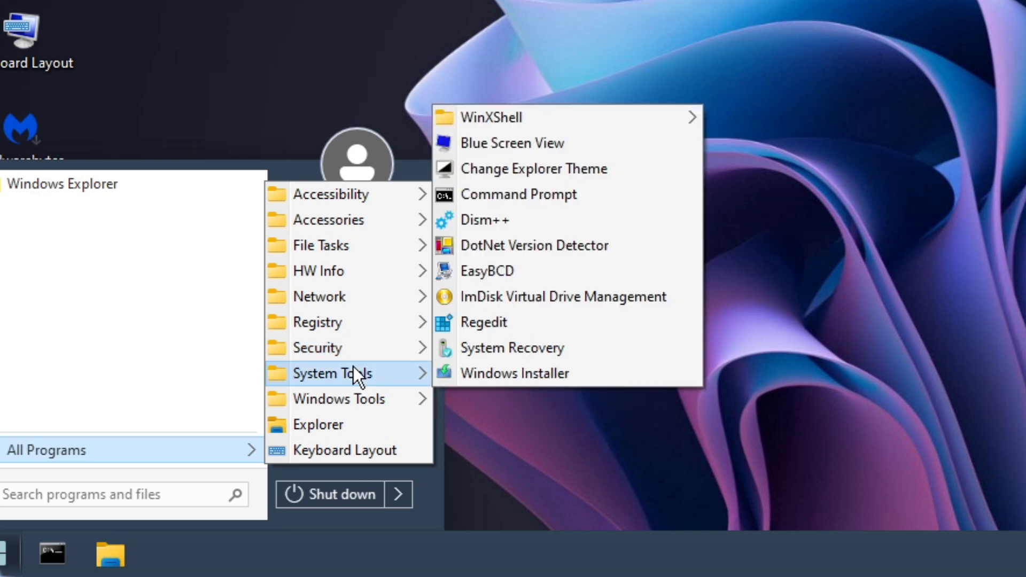
{"action": "mouse_move", "coordinate": [339, 399]}
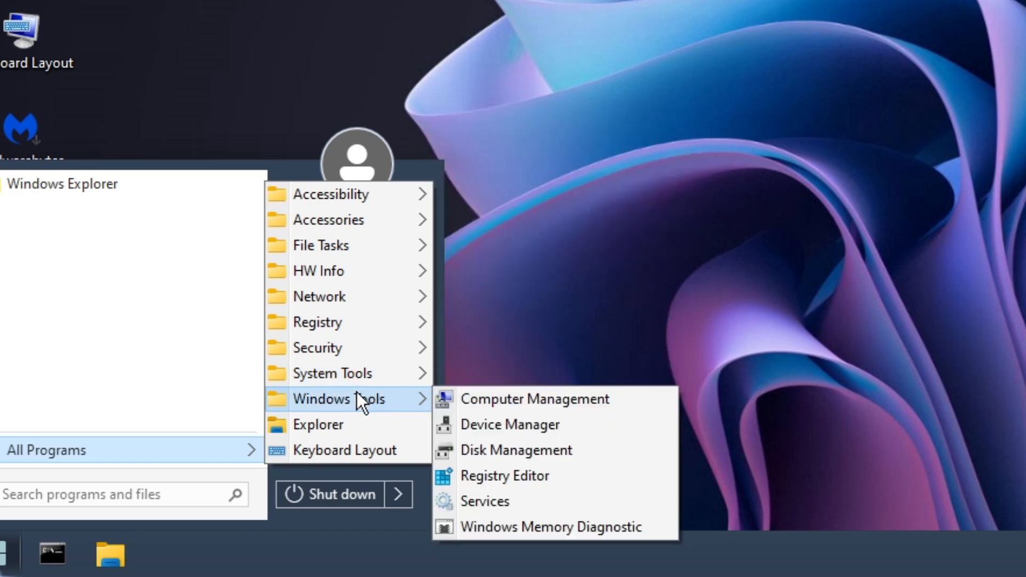
{"action": "mouse_move", "coordinate": [318, 425]}
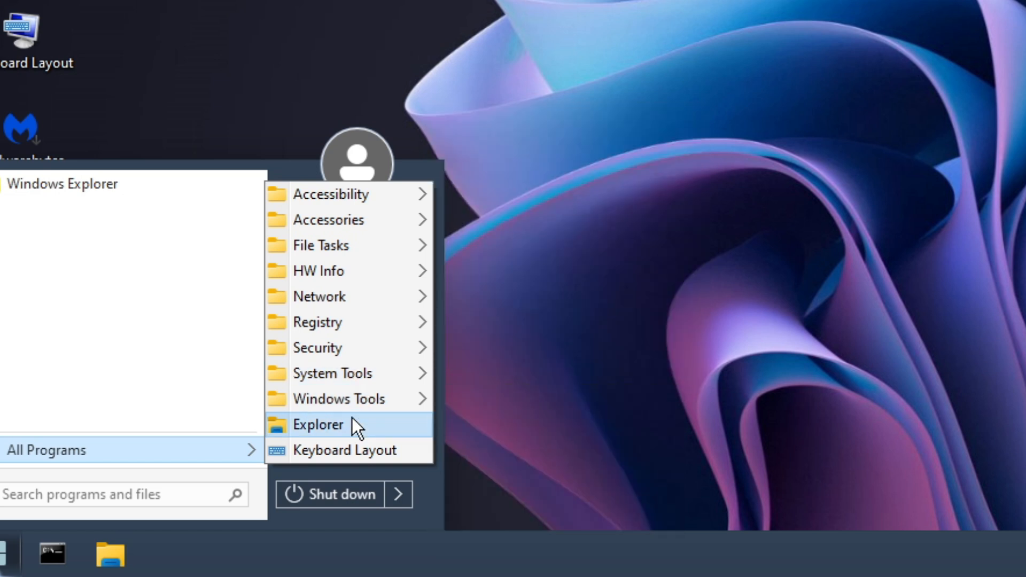